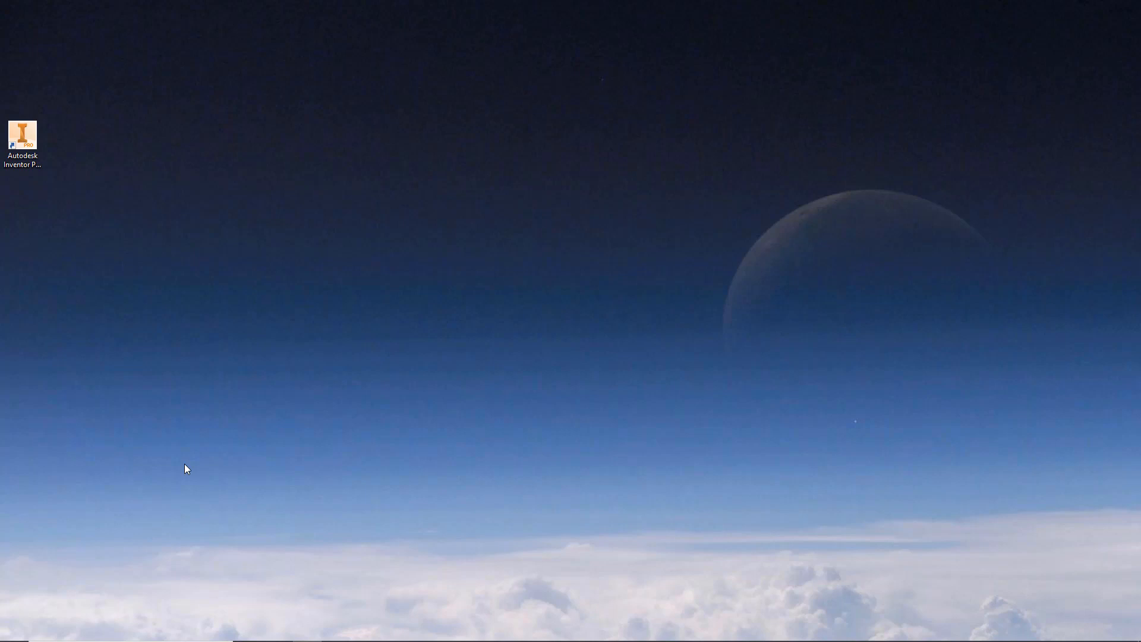
pyautogui.moveTo(200, 466)
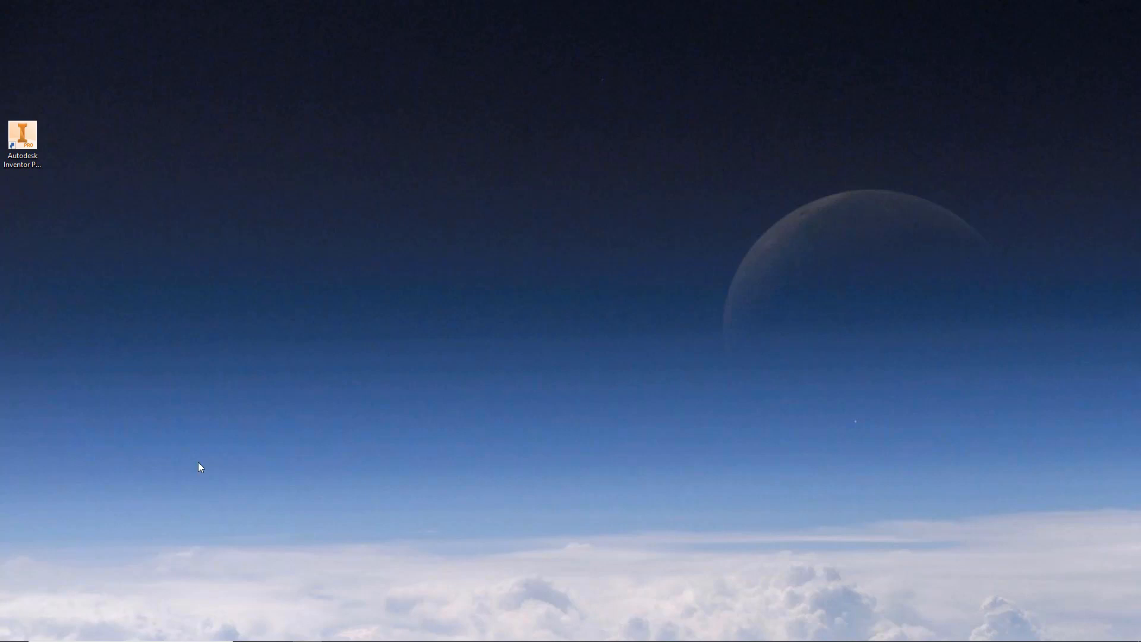
pyautogui.moveTo(197, 467)
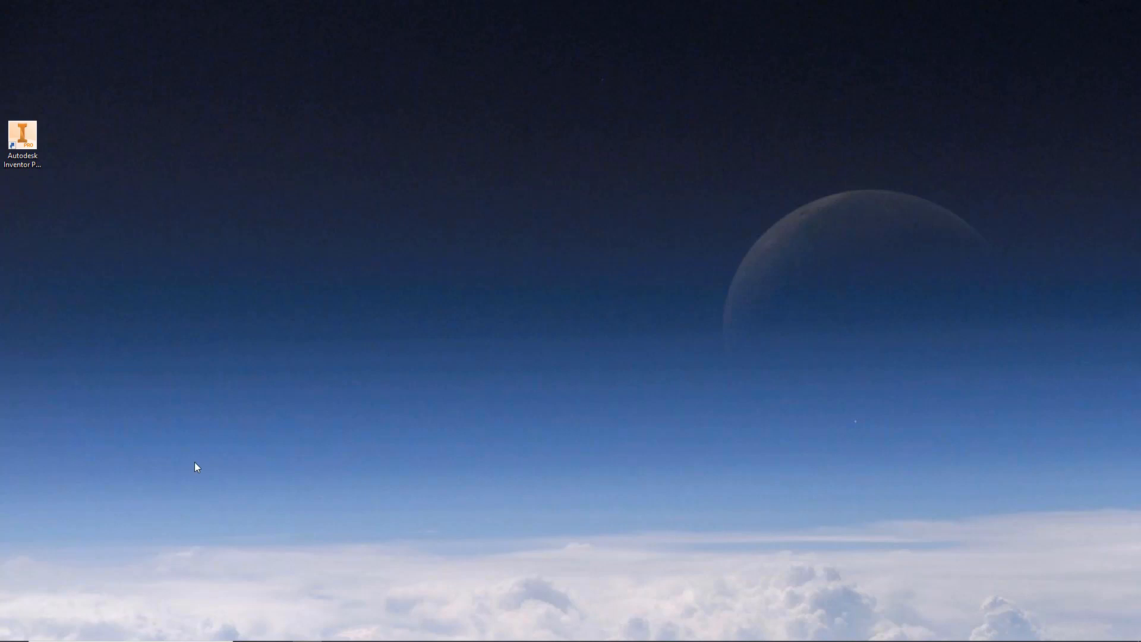
# - Launch Autodesk Inventor Professional 2021 from the Autodesk Inventor 2021 folder in the Start menu
pyautogui.click(10, 630)
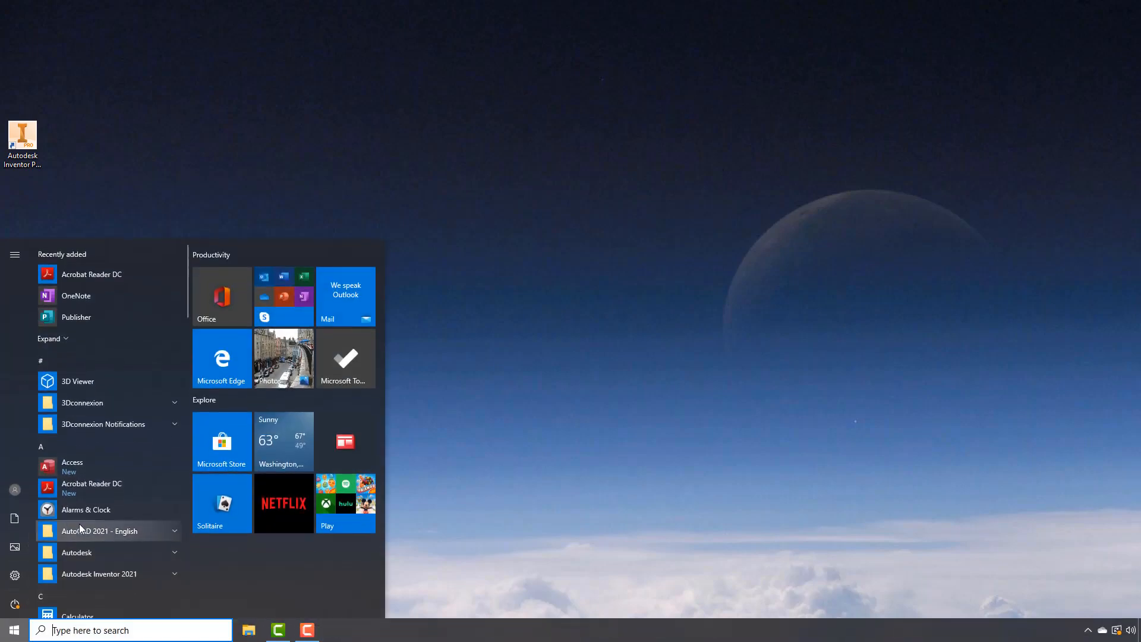
pyautogui.click(99, 574)
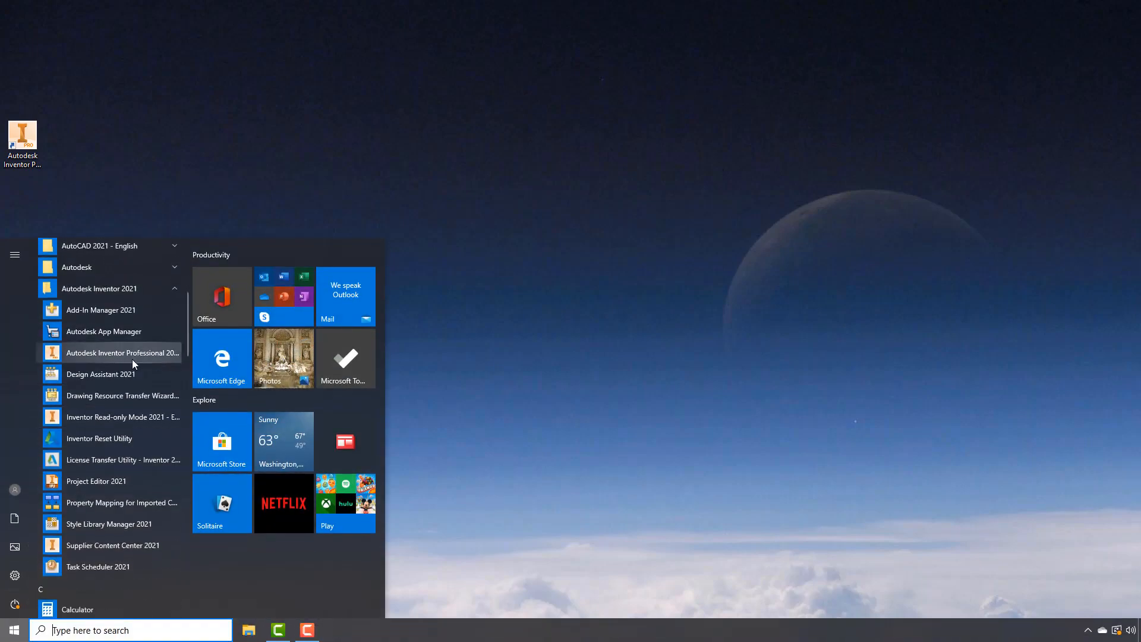
pyautogui.click(122, 353)
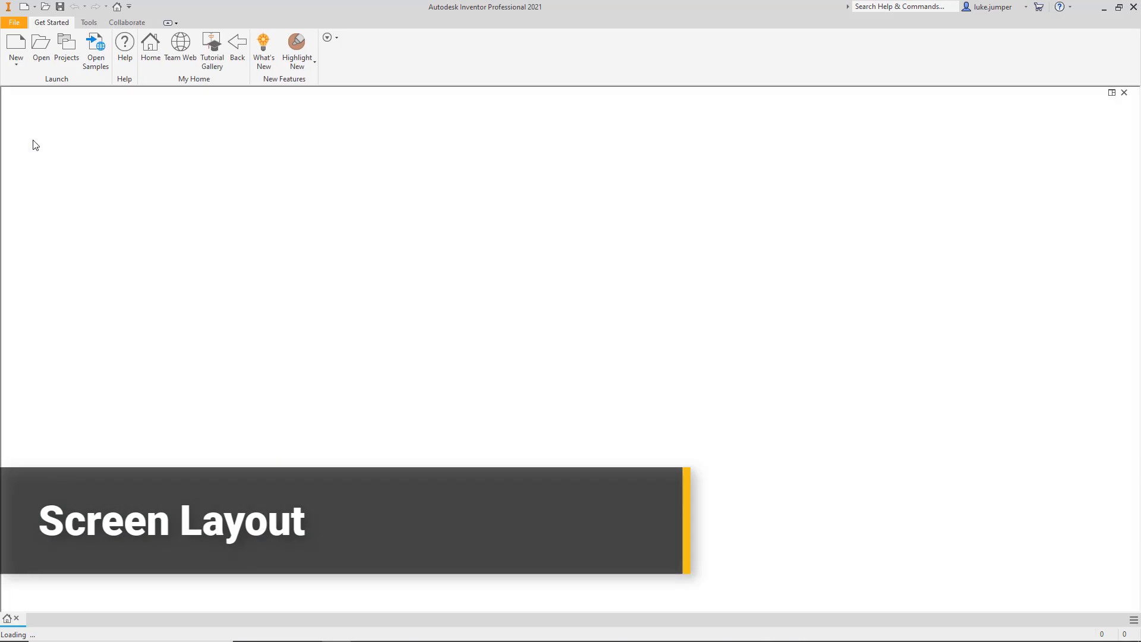
# - Let Inventor finish loading its Home screen with the New, Projects and Recent Documents panels
pyautogui.click(150, 49)
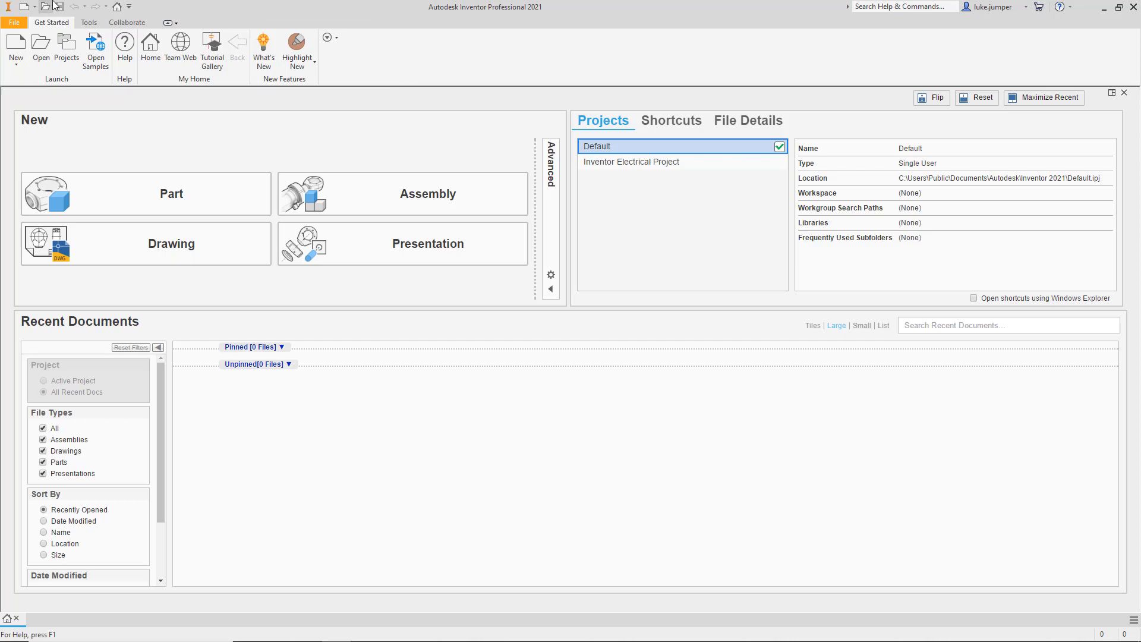
# - Open the What's New in Inventor 2021 help page from the Get Started tab
pyautogui.click(262, 51)
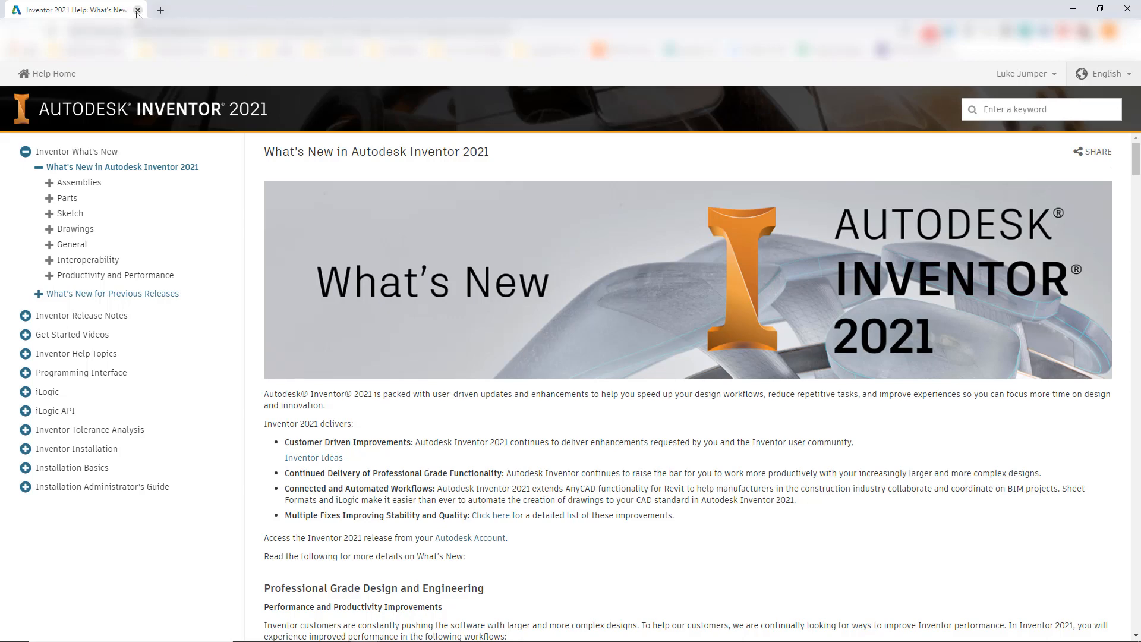
# - Close the help page and create a new part from the Standard.ipt template
pyautogui.click(136, 10)
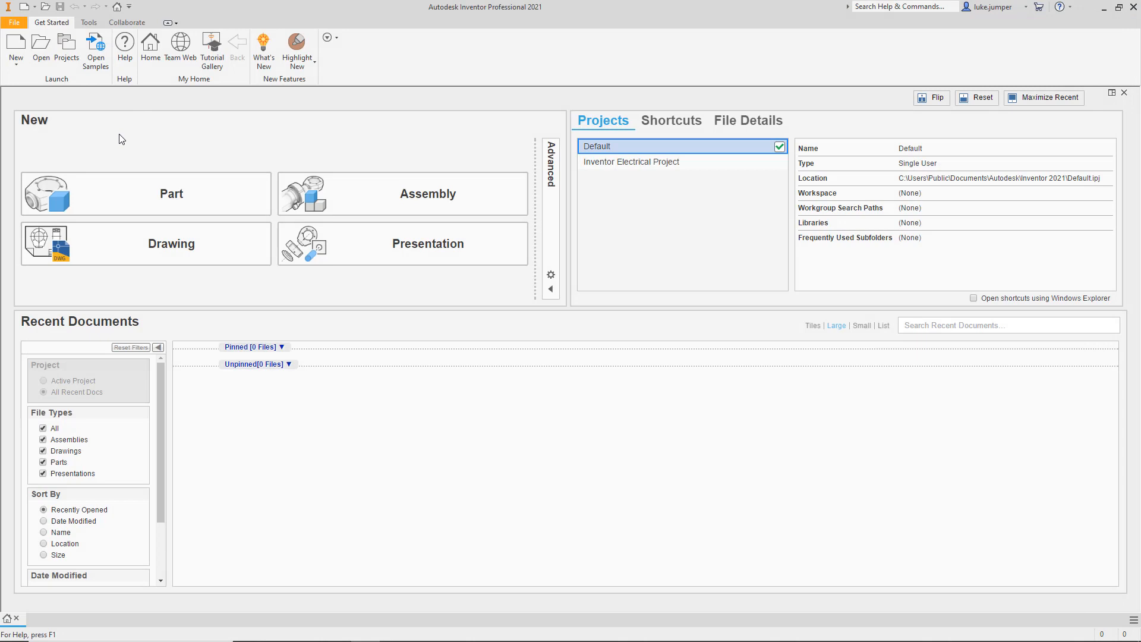
pyautogui.moveTo(94, 136)
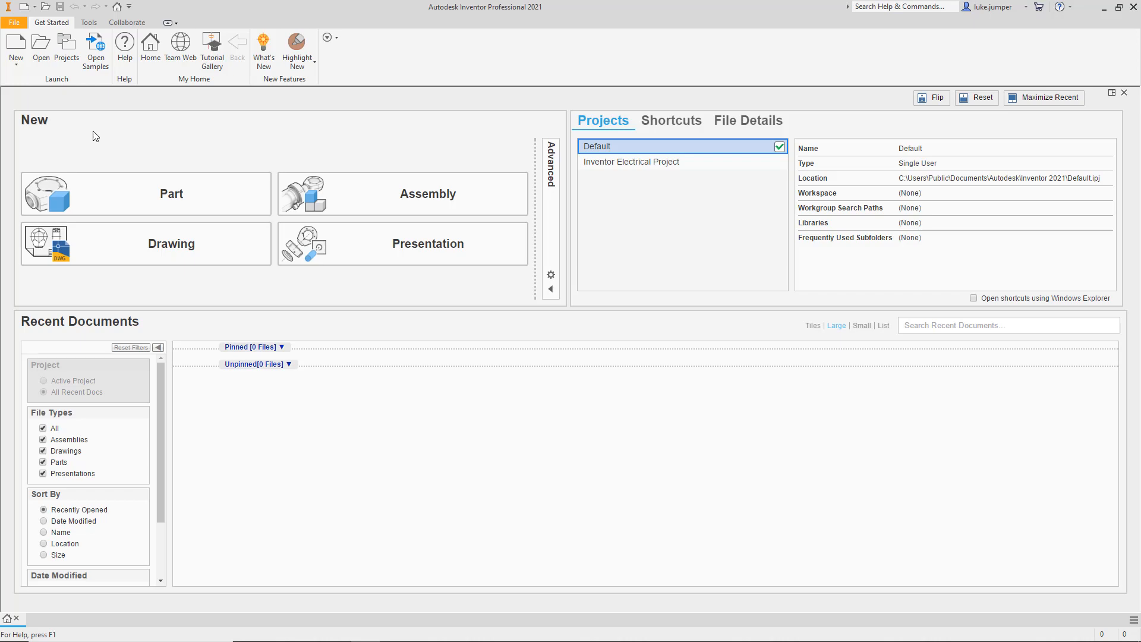
pyautogui.moveTo(64, 95)
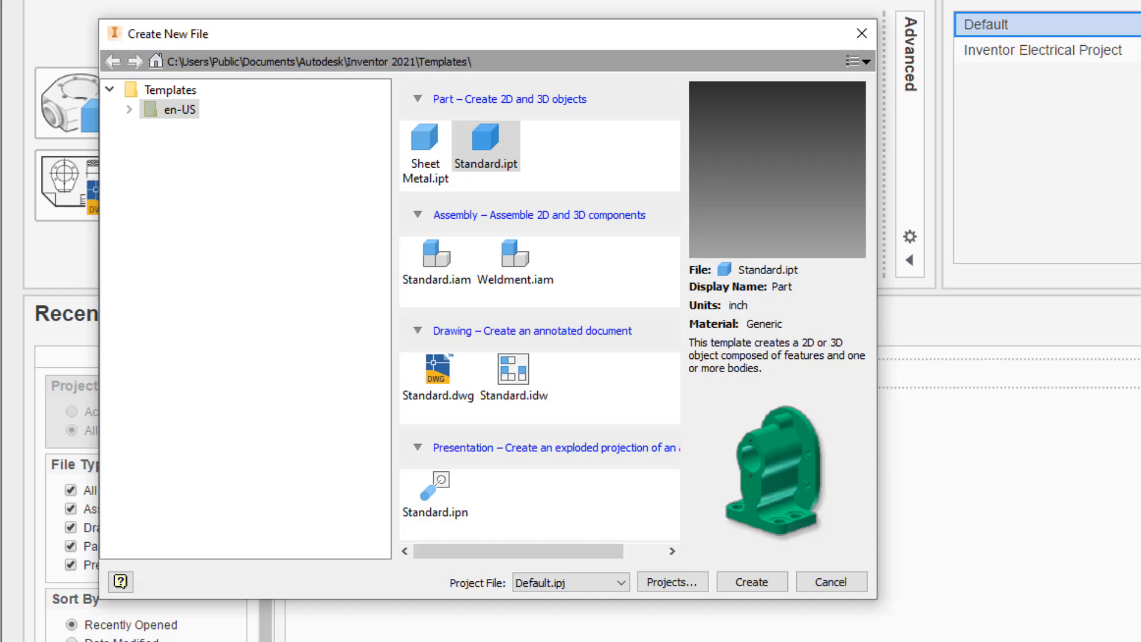
pyautogui.moveTo(202, 202)
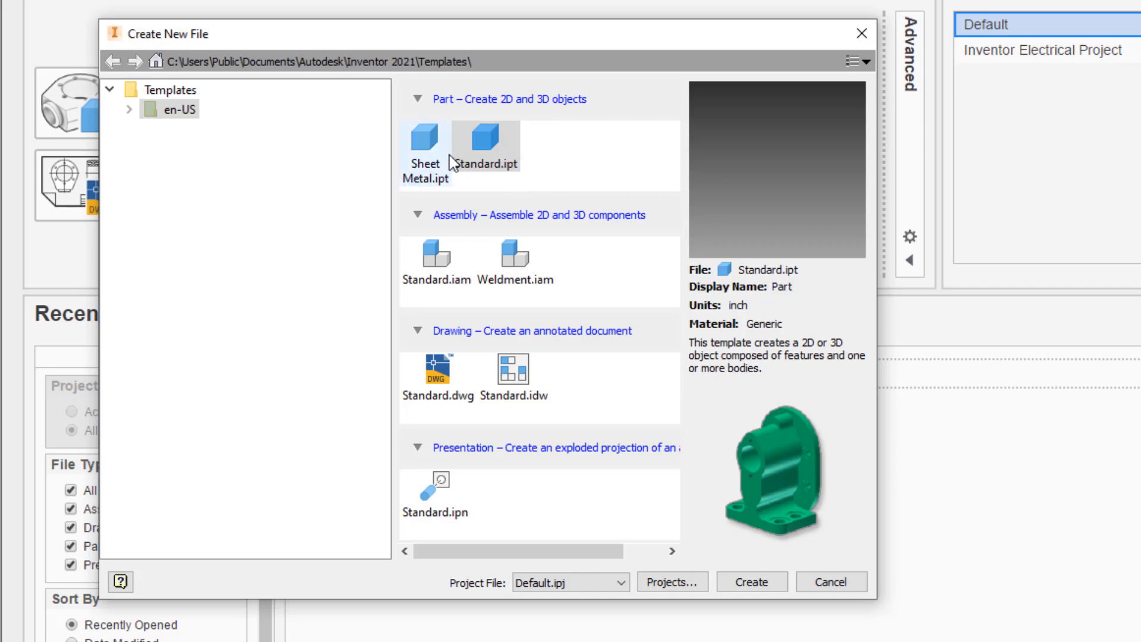
pyautogui.moveTo(484, 142)
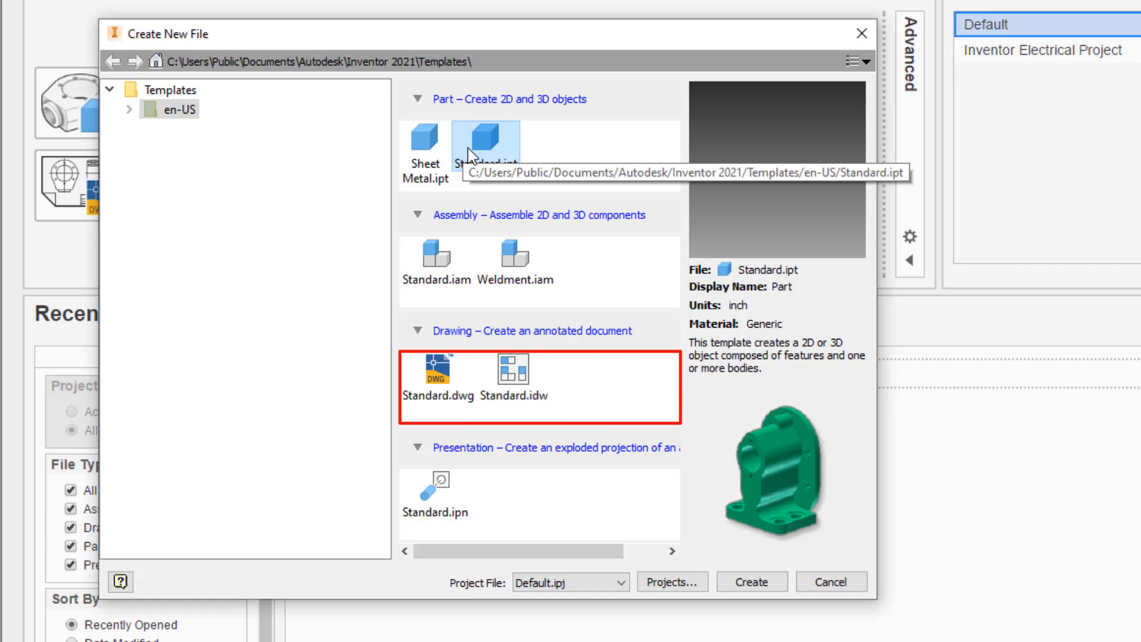
pyautogui.click(433, 259)
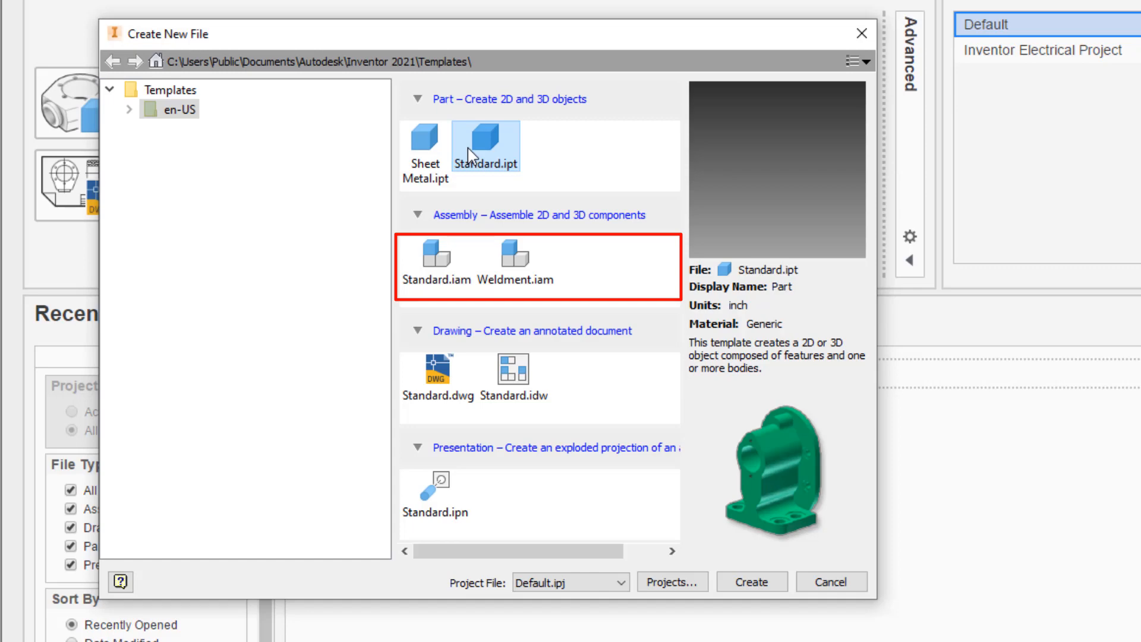
pyautogui.click(486, 143)
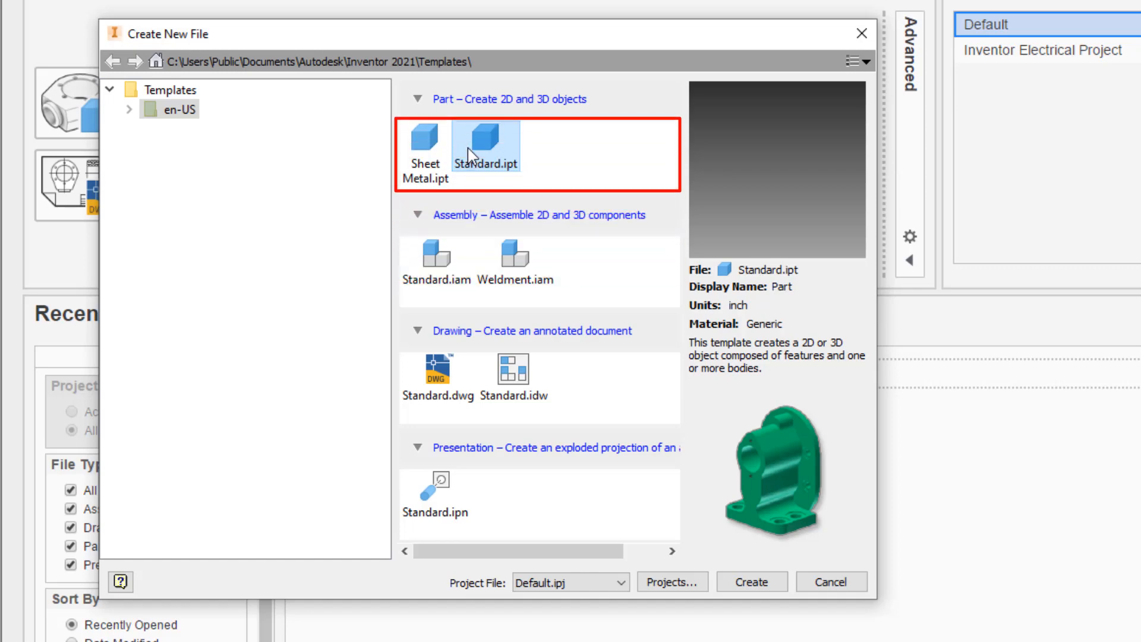
pyautogui.click(434, 492)
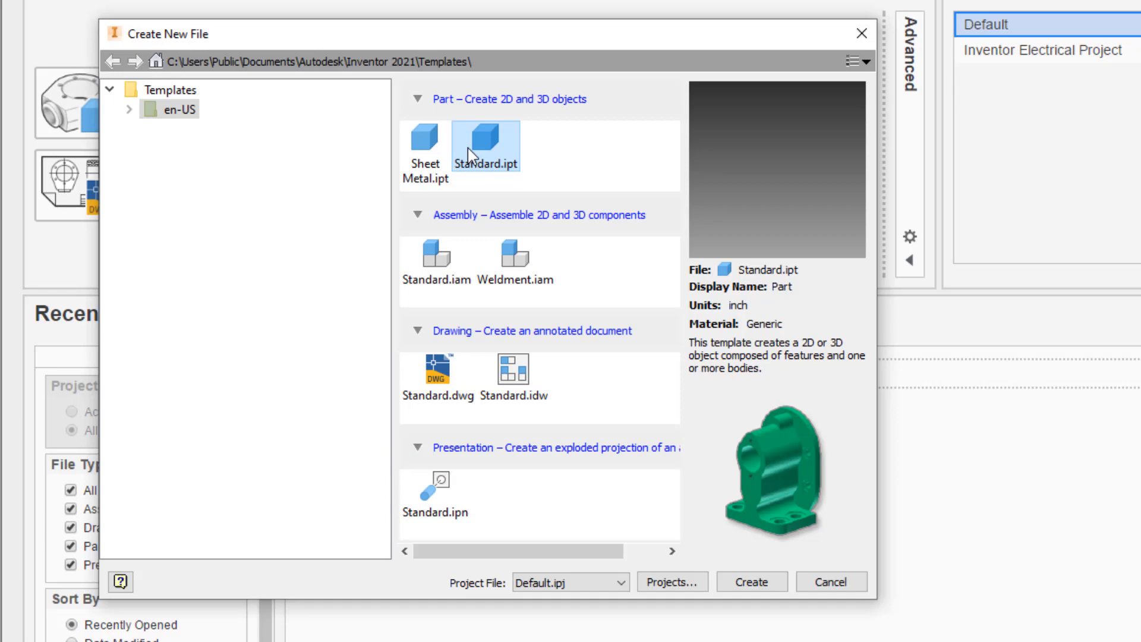
pyautogui.click(751, 581)
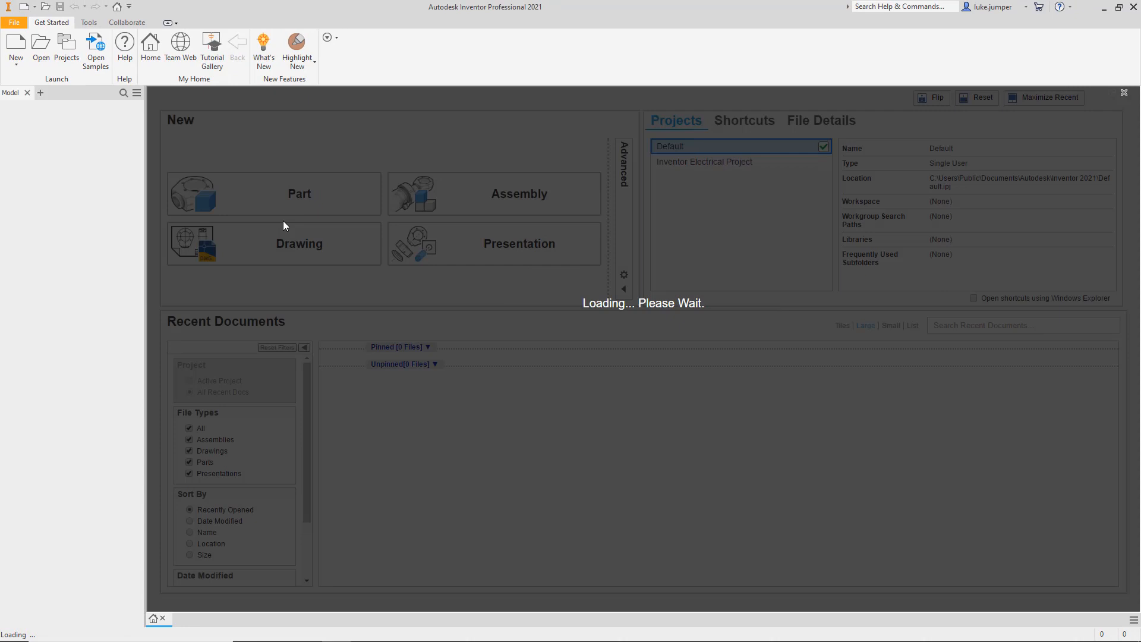
# - Wait for the empty Part1 to open in the 3D Model environment
pyautogui.click(299, 193)
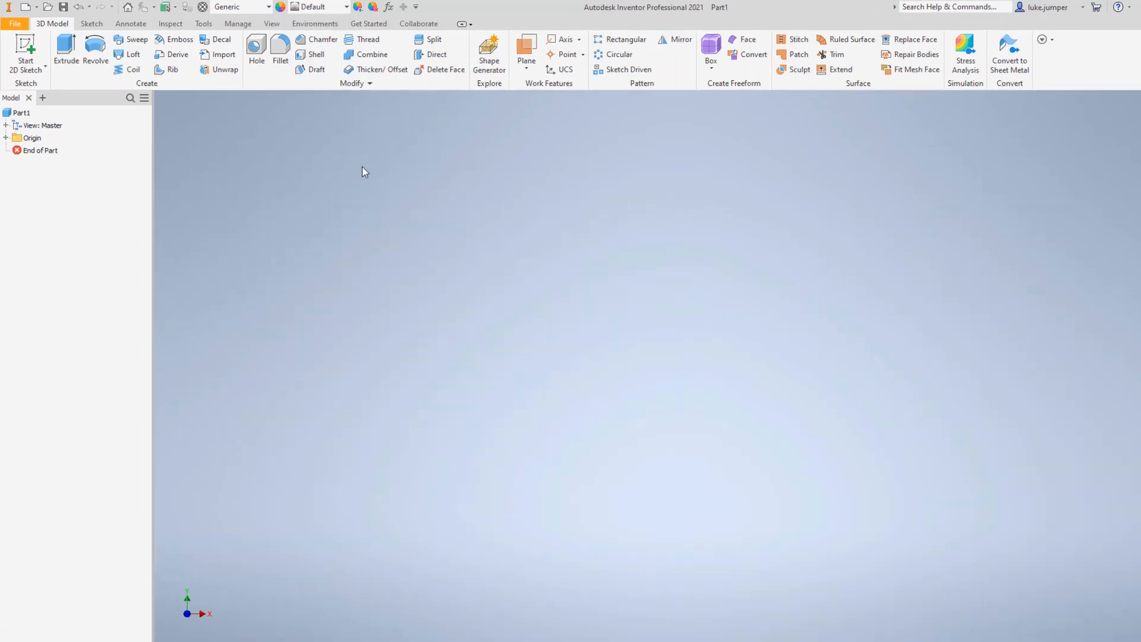
pyautogui.click(355, 83)
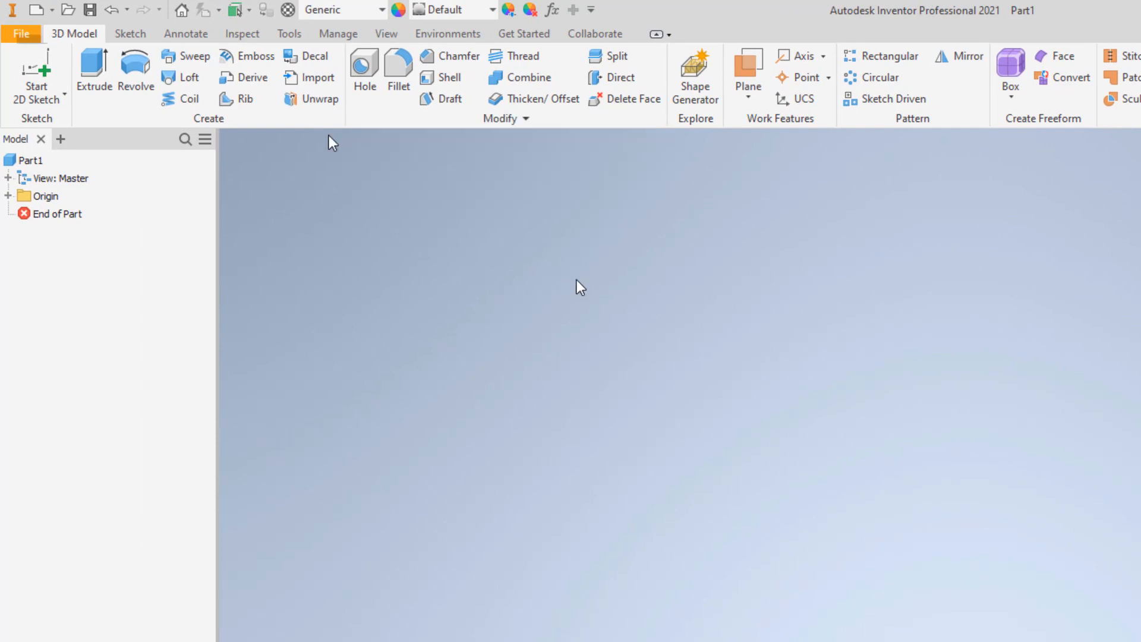
pyautogui.click(22, 33)
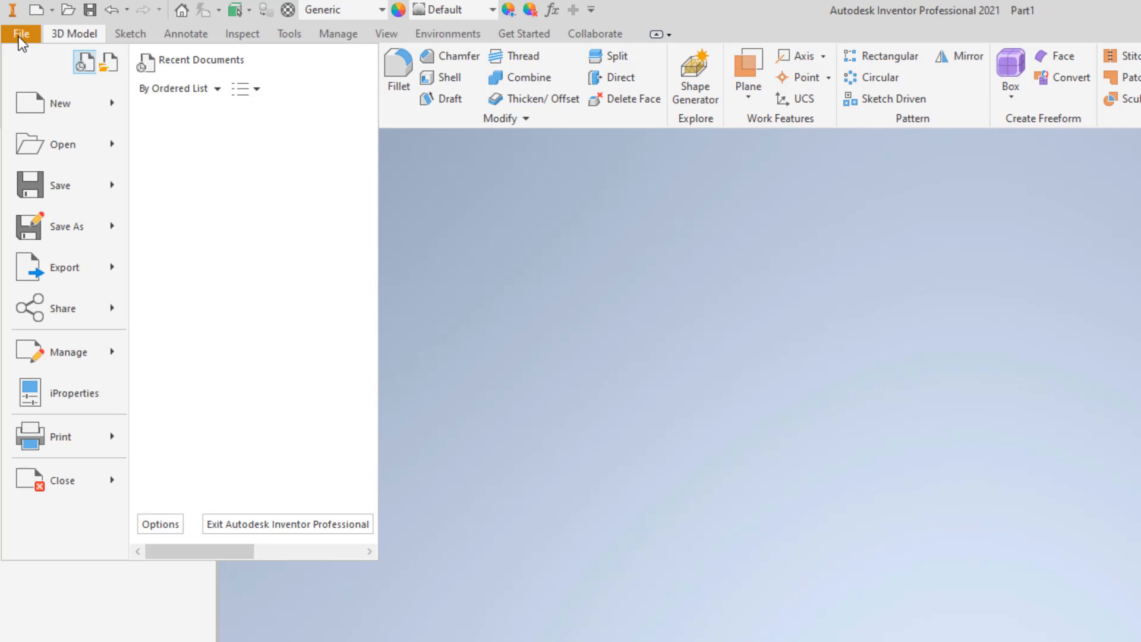
pyautogui.moveTo(65, 143)
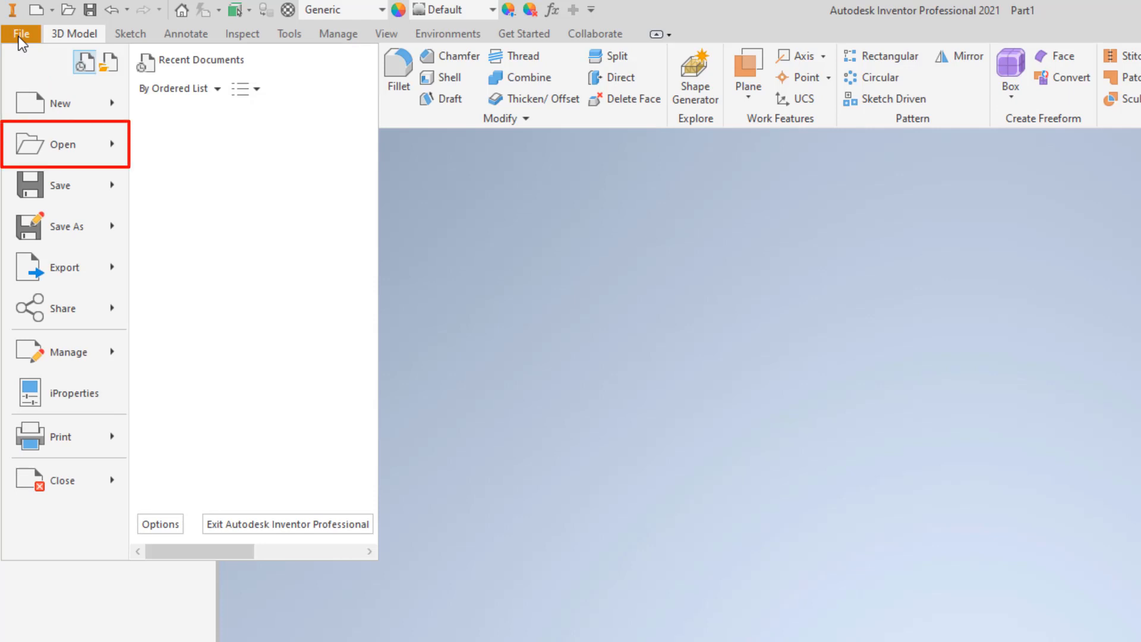
pyautogui.moveTo(65, 267)
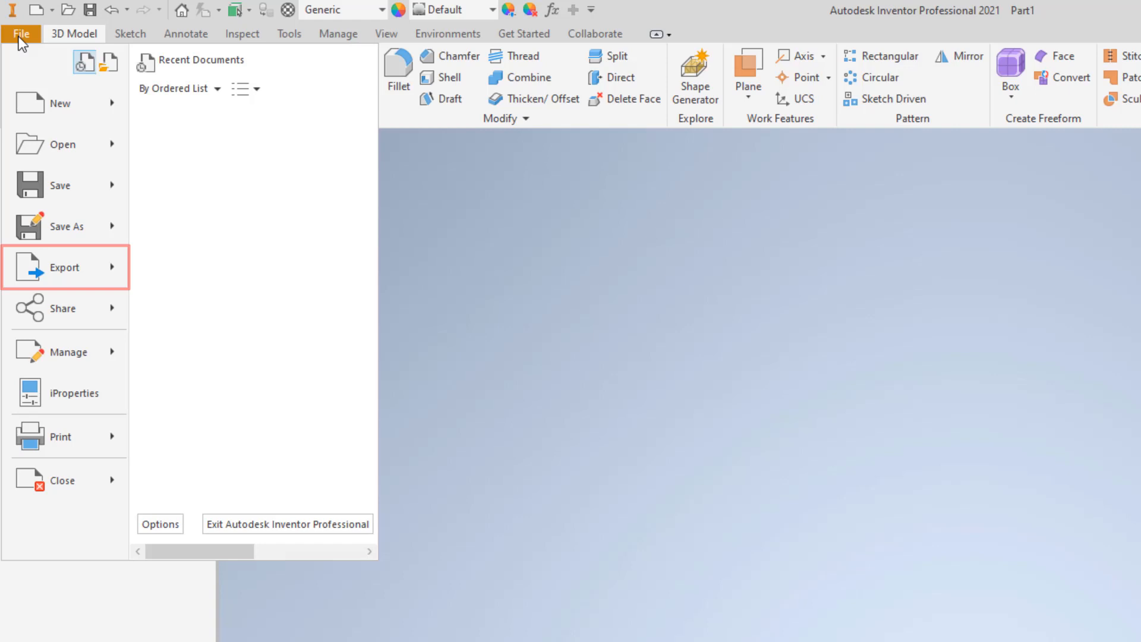
pyautogui.moveTo(418, 212)
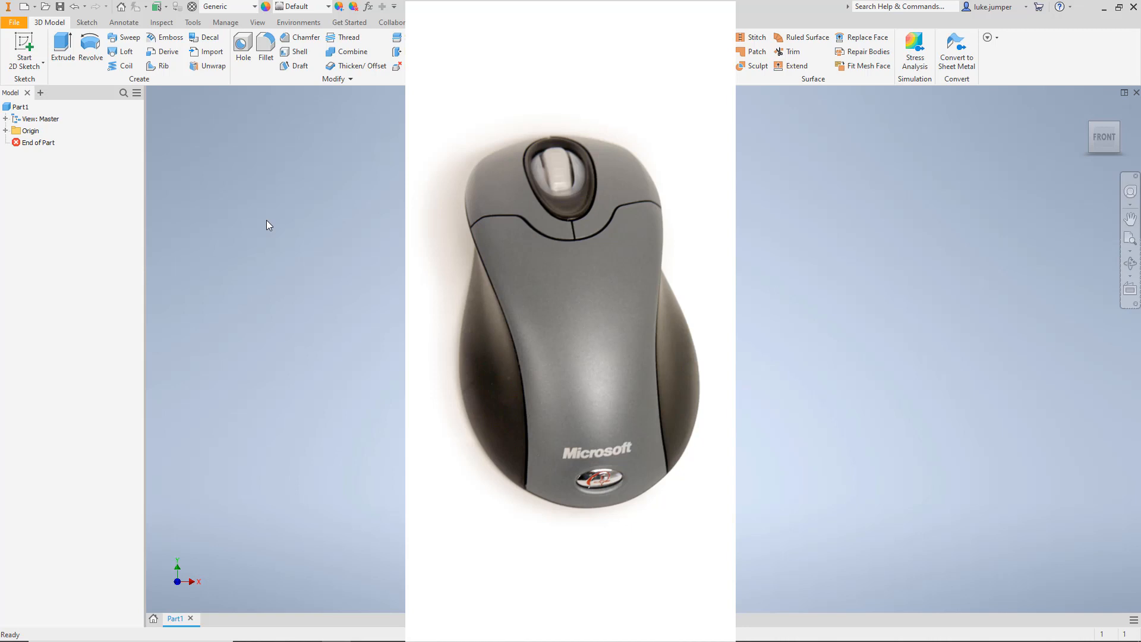
pyautogui.click(503, 182)
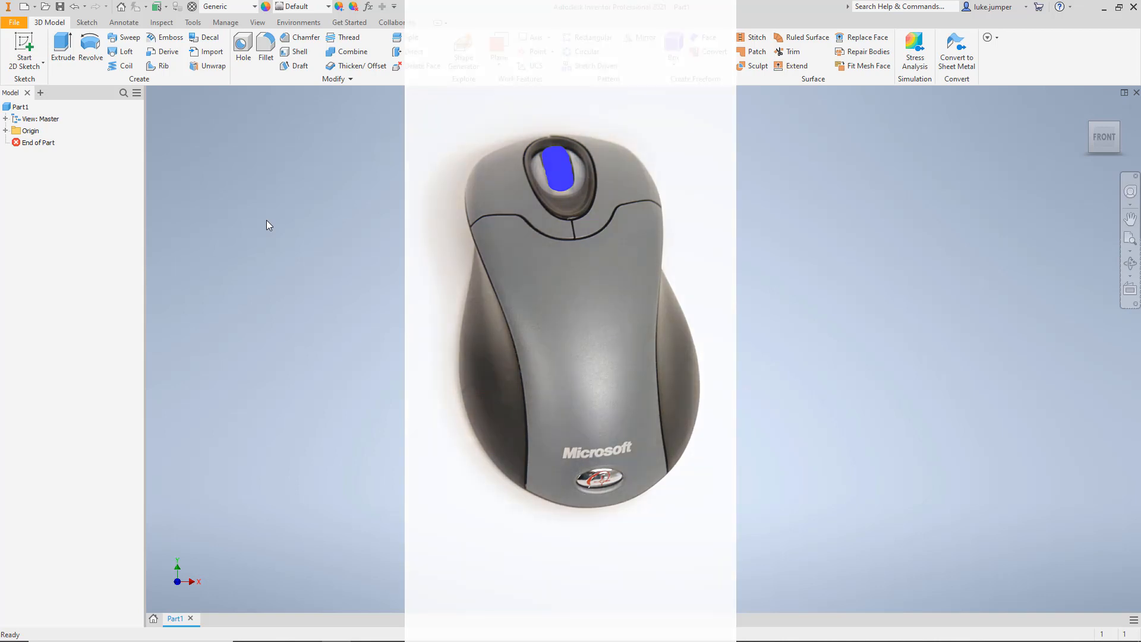
pyautogui.press('Escape')
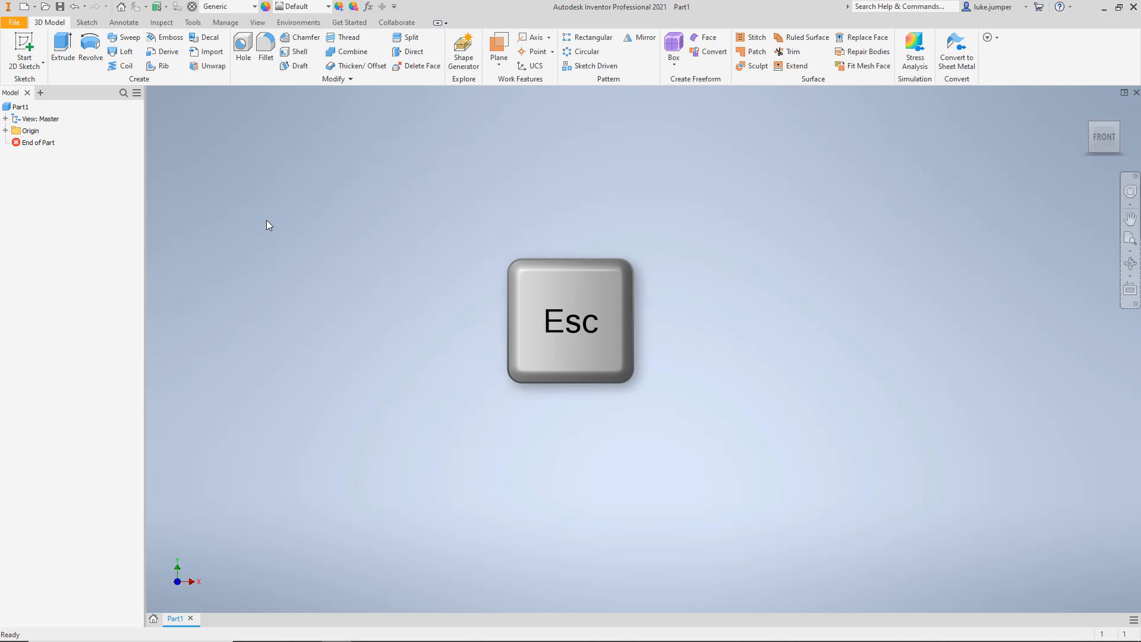
pyautogui.press('Escape')
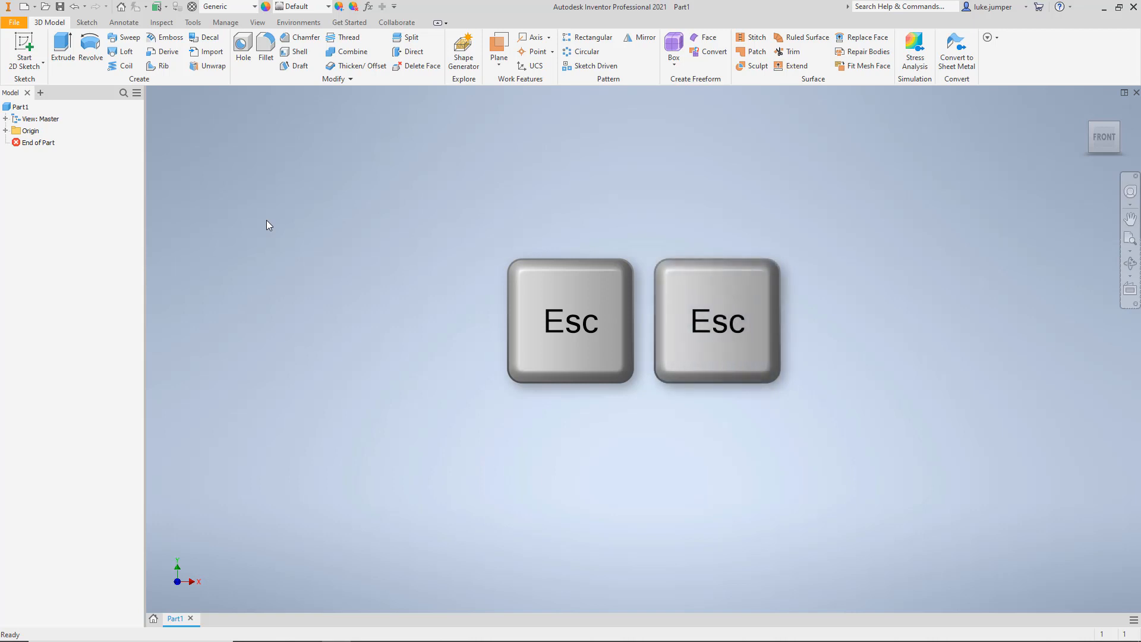
pyautogui.press('Escape')
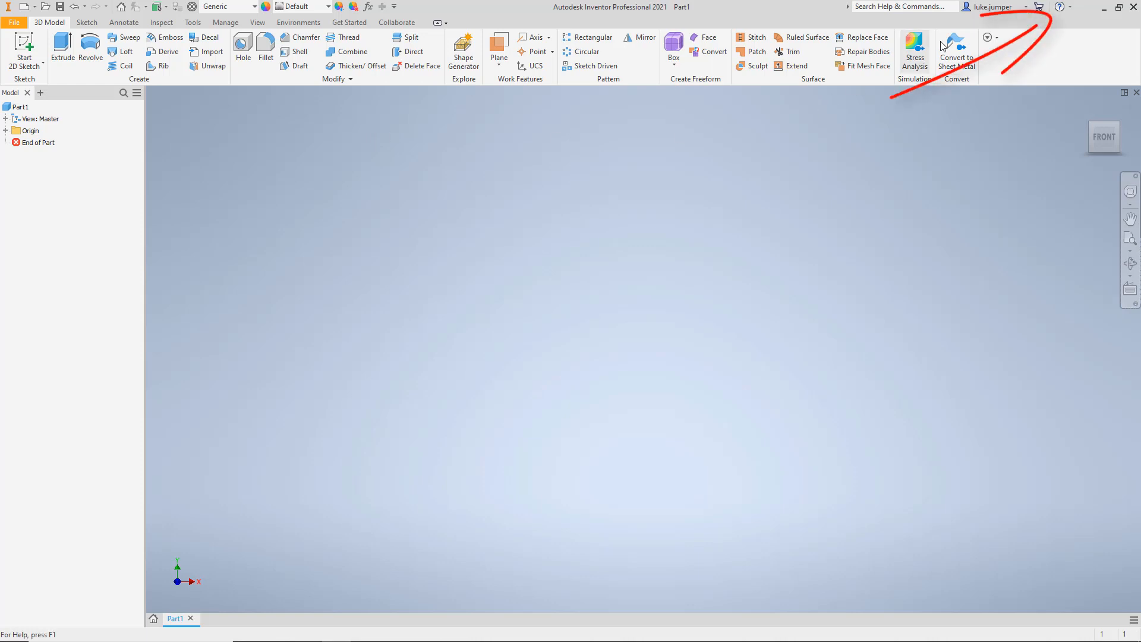
pyautogui.click(1060, 7)
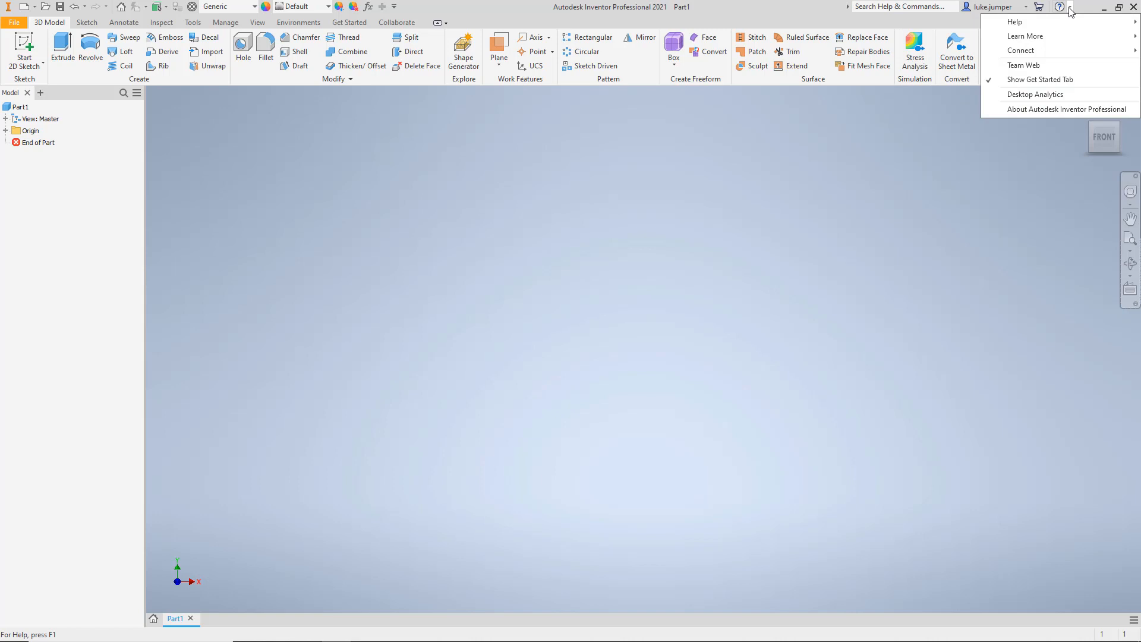
pyautogui.press('F1')
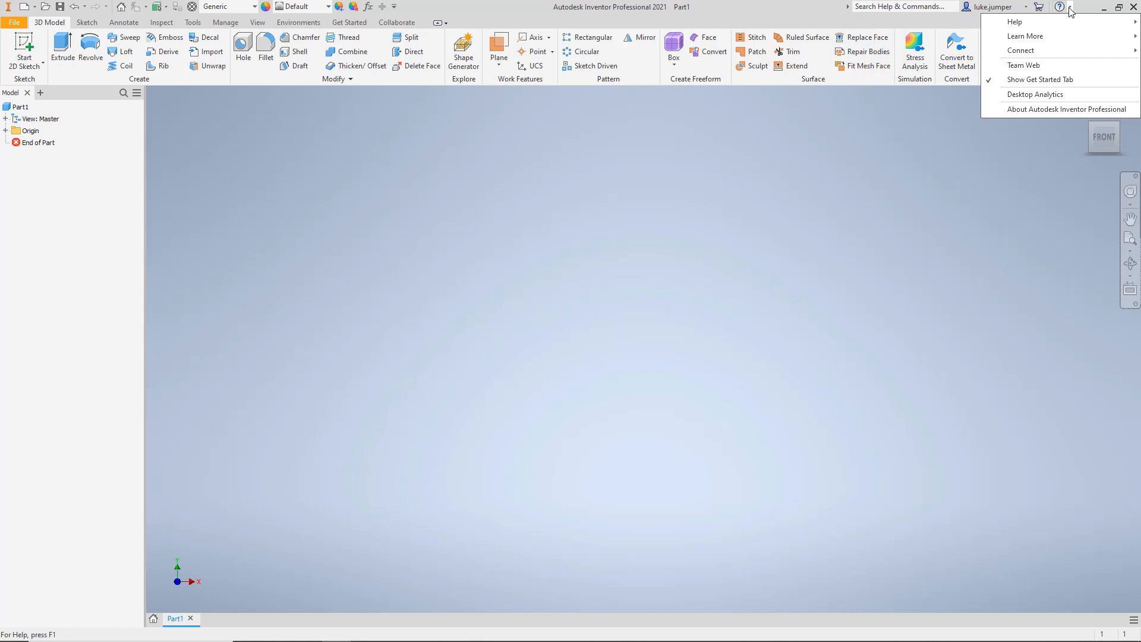
pyautogui.moveTo(1015, 22)
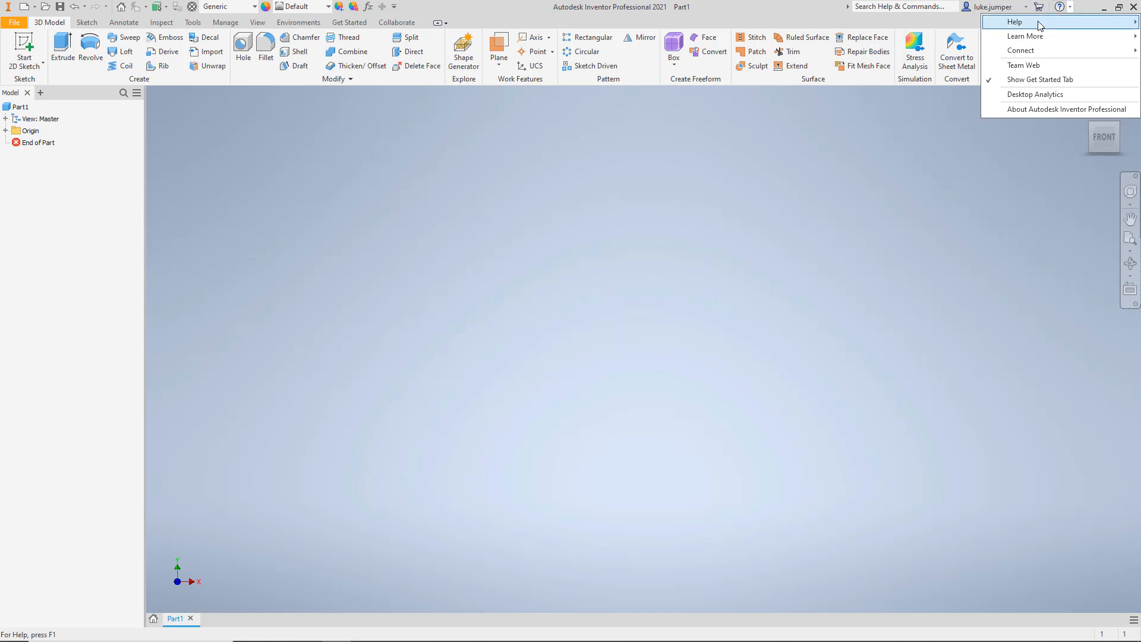
pyautogui.moveTo(959, 31)
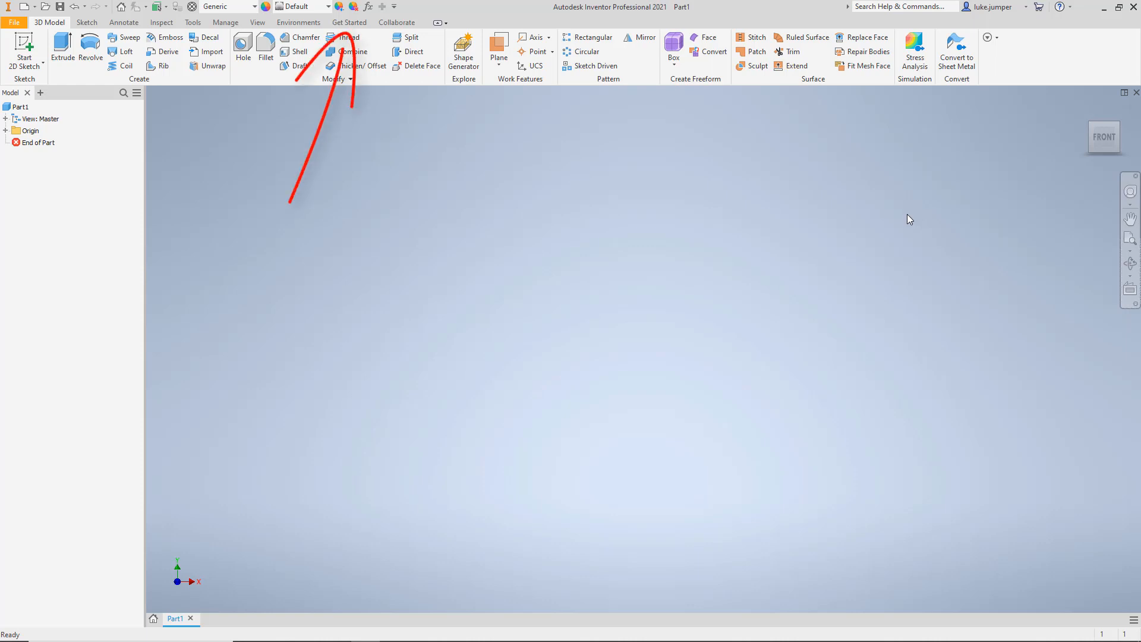
# - Open the Projects dialog from the Get Started Launch panel, showing Default as active
pyautogui.click(349, 22)
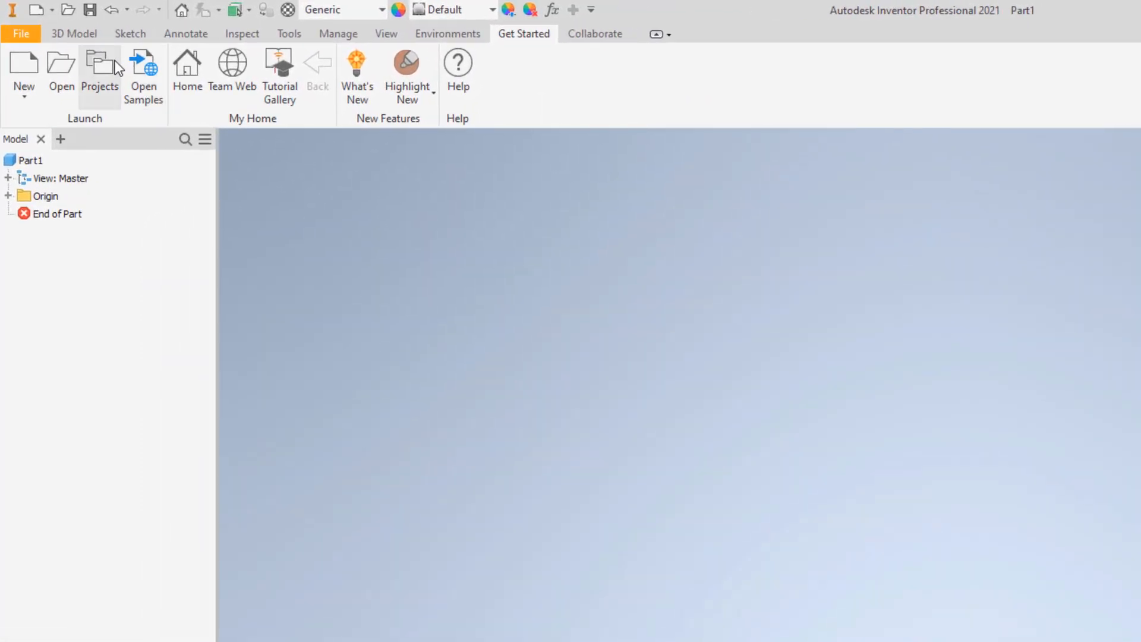
pyautogui.click(100, 73)
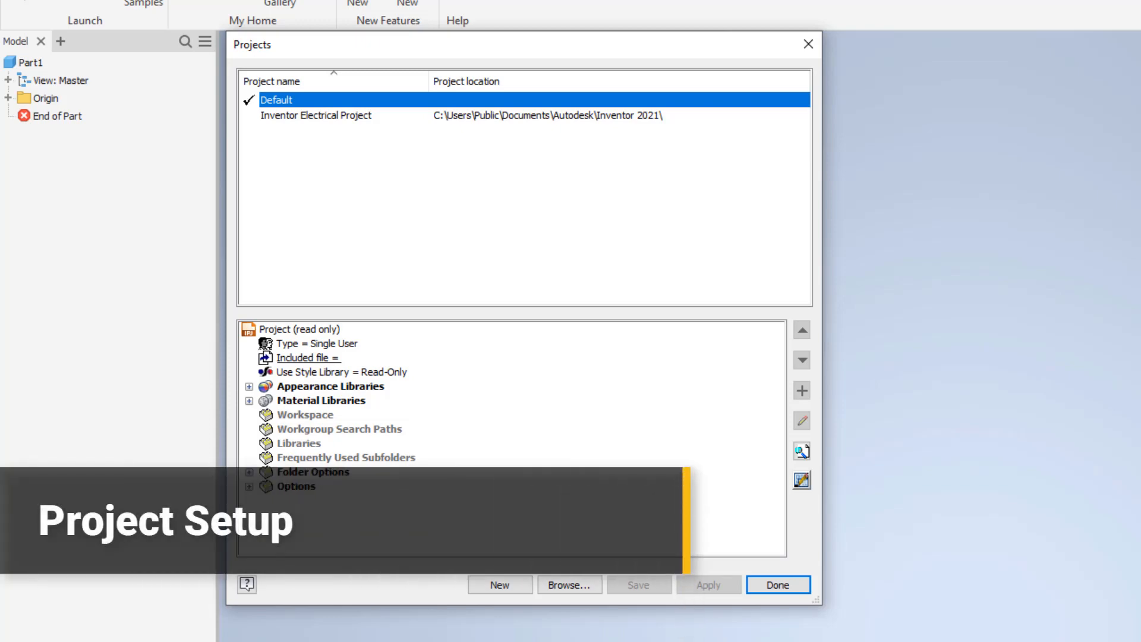
pyautogui.moveTo(399, 229)
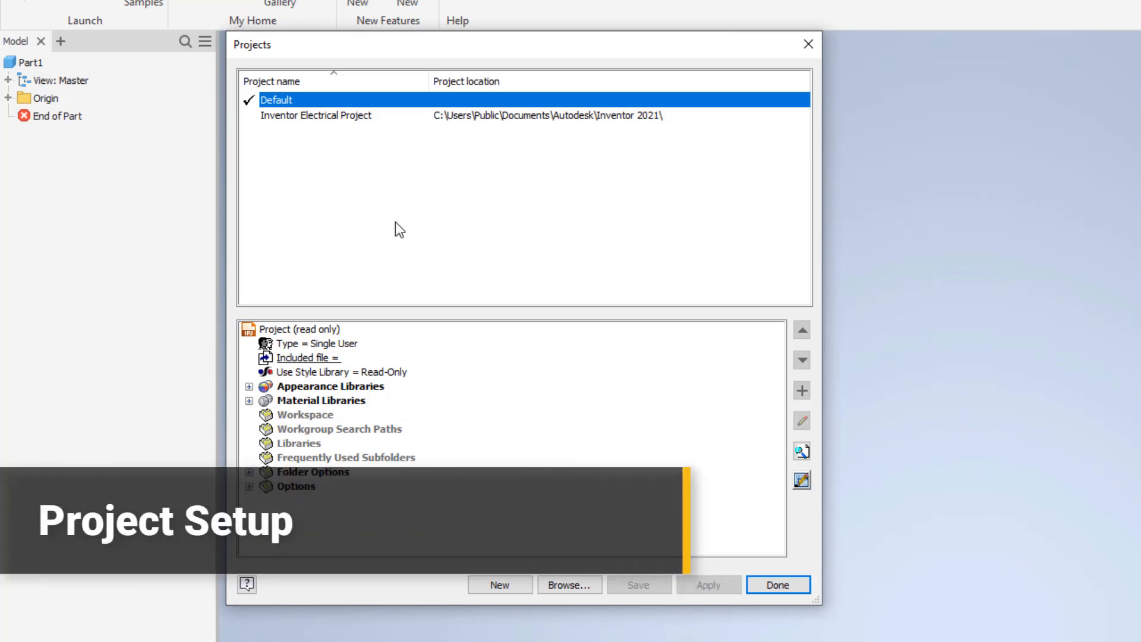
# - Start a new single-user project and name it Parametric-Modeling
pyautogui.click(499, 584)
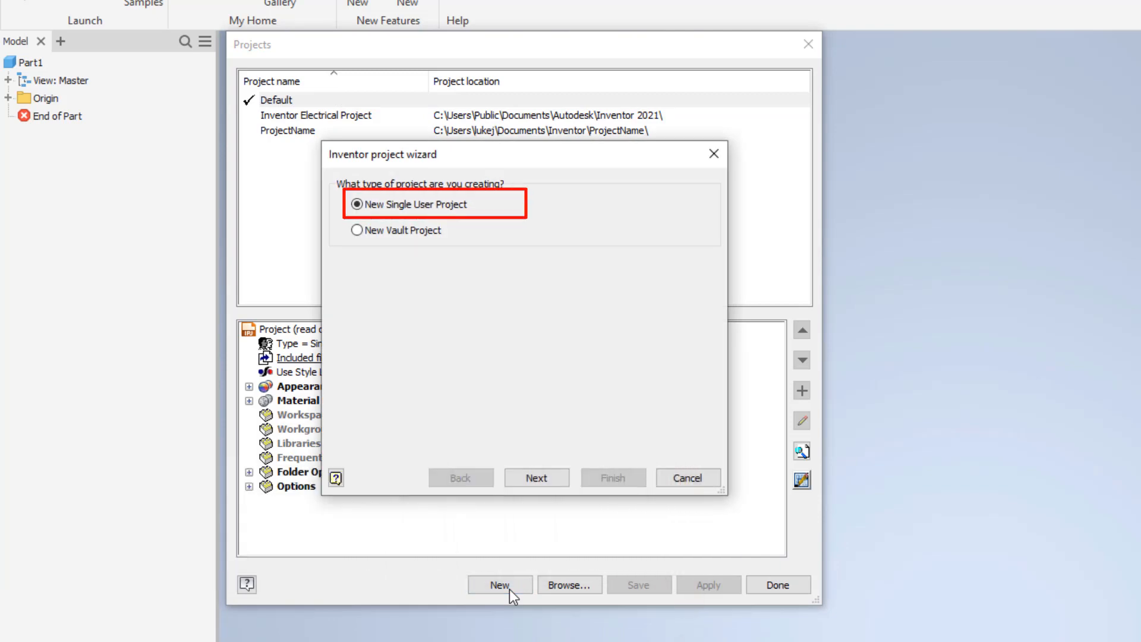
pyautogui.moveTo(537, 478)
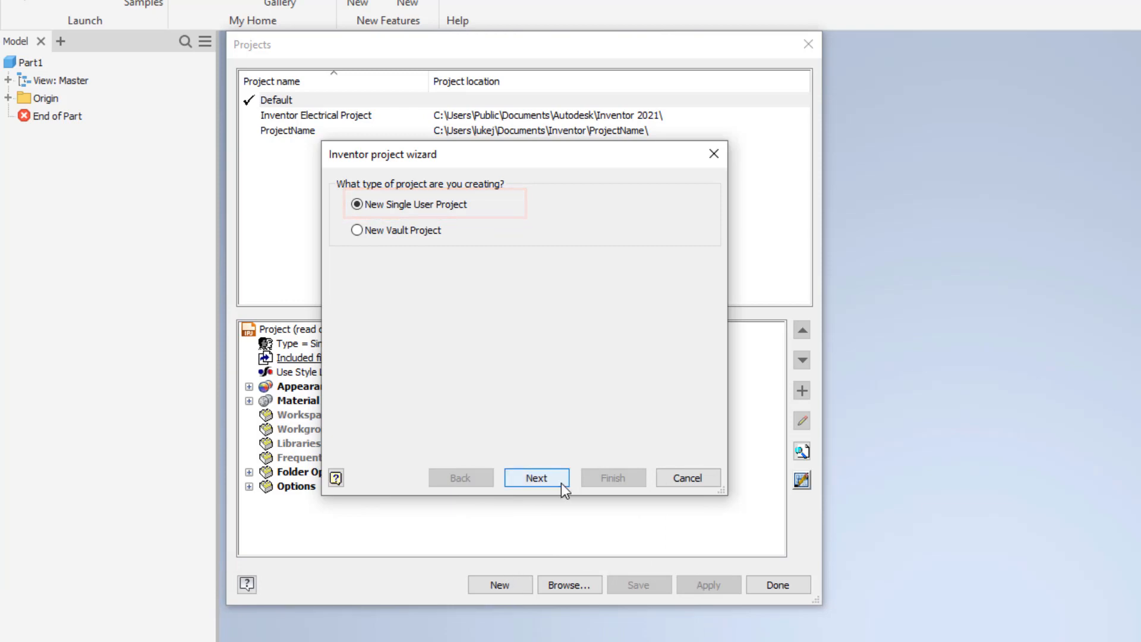
pyautogui.click(536, 478)
pyautogui.write('Parametri')
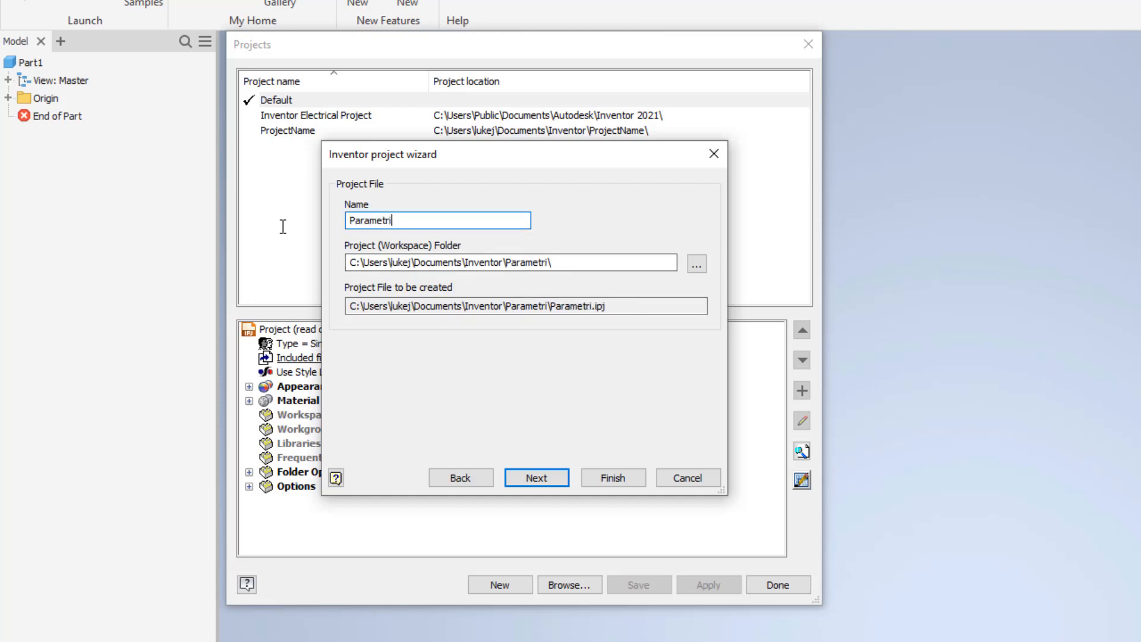
pyautogui.write('c-Modeling')
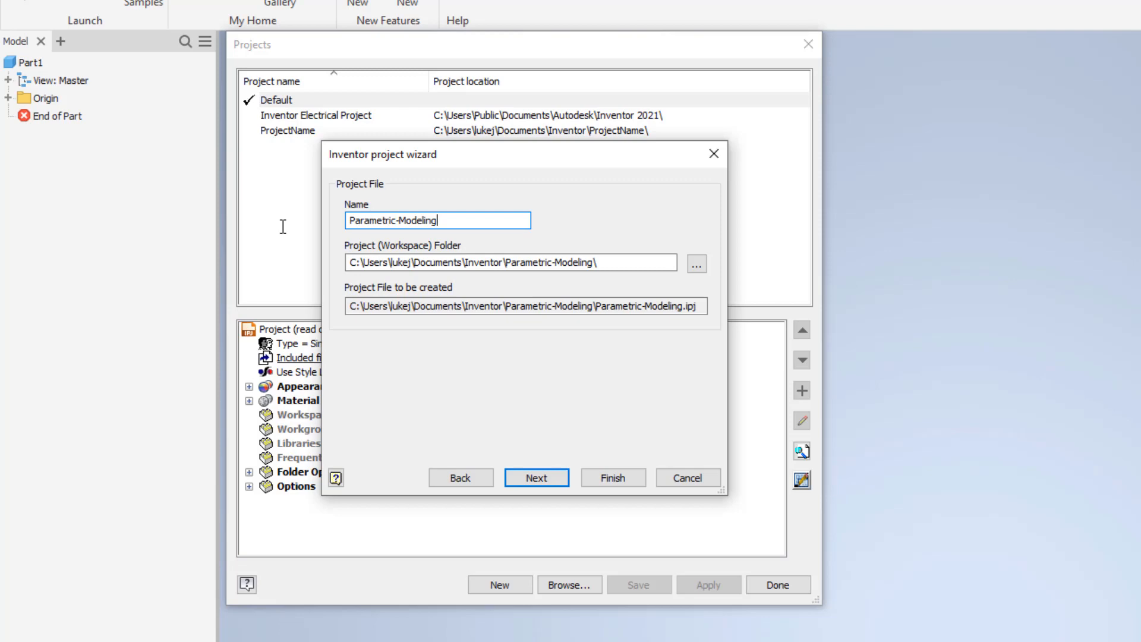
# - Finish the Parametric-Modeling project, create its missing folder, and confirm it is active
pyautogui.click(612, 478)
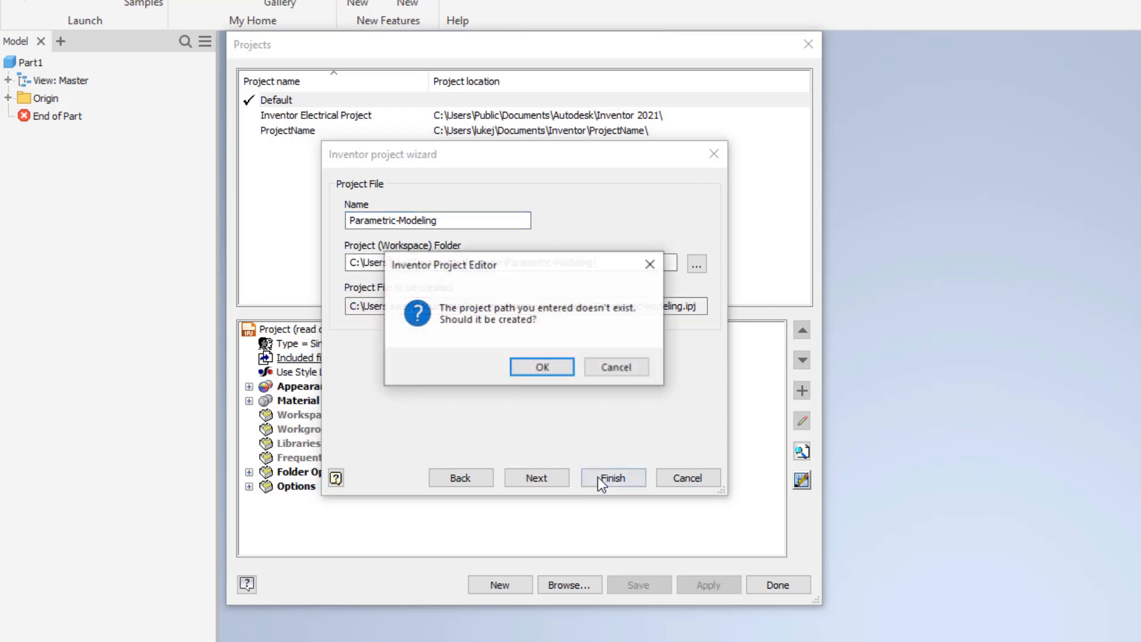
pyautogui.moveTo(542, 368)
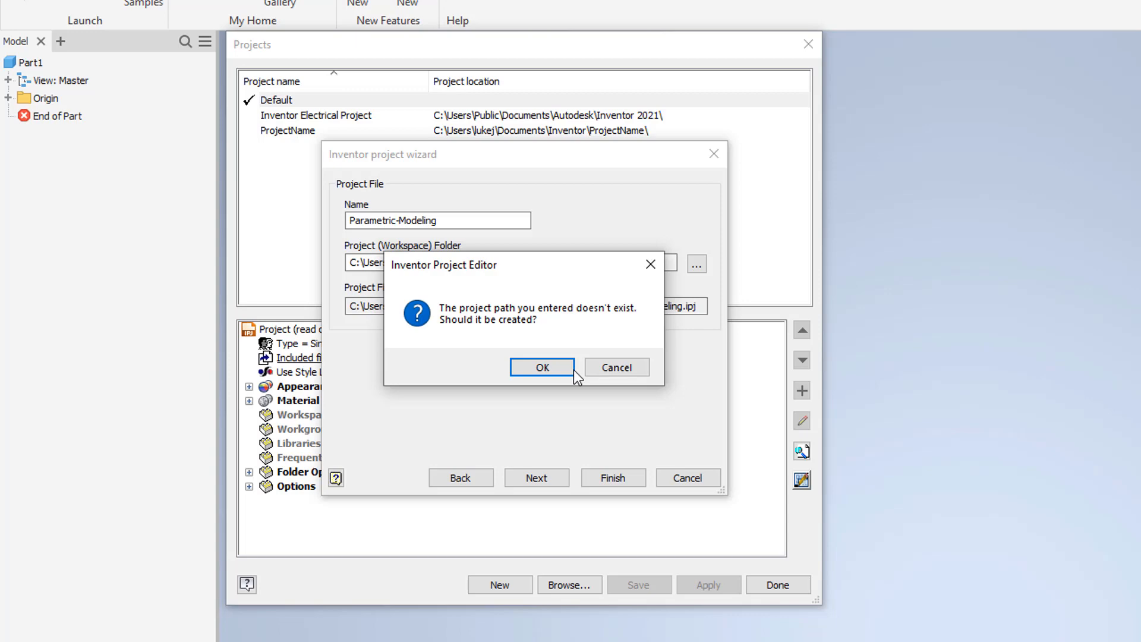
pyautogui.click(542, 367)
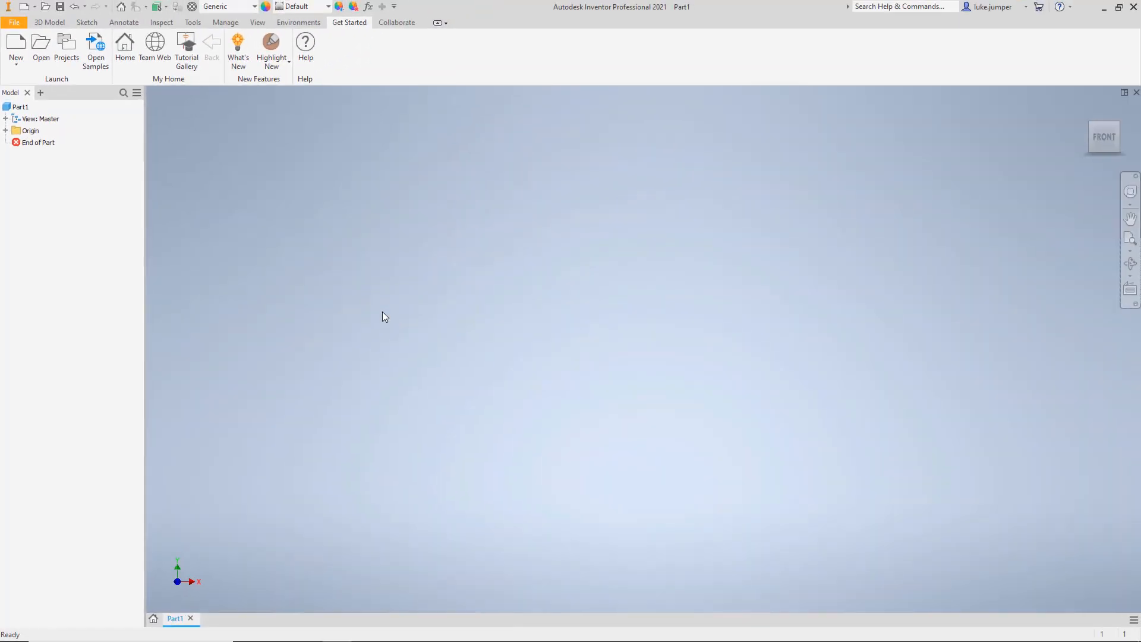
pyautogui.click(49, 22)
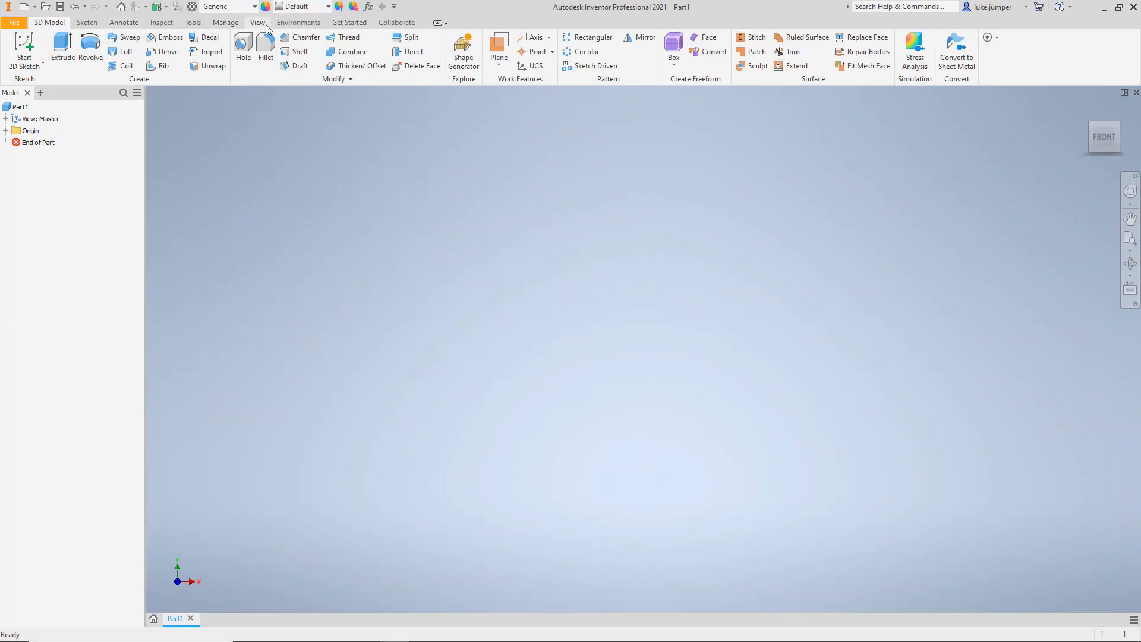
pyautogui.click(92, 47)
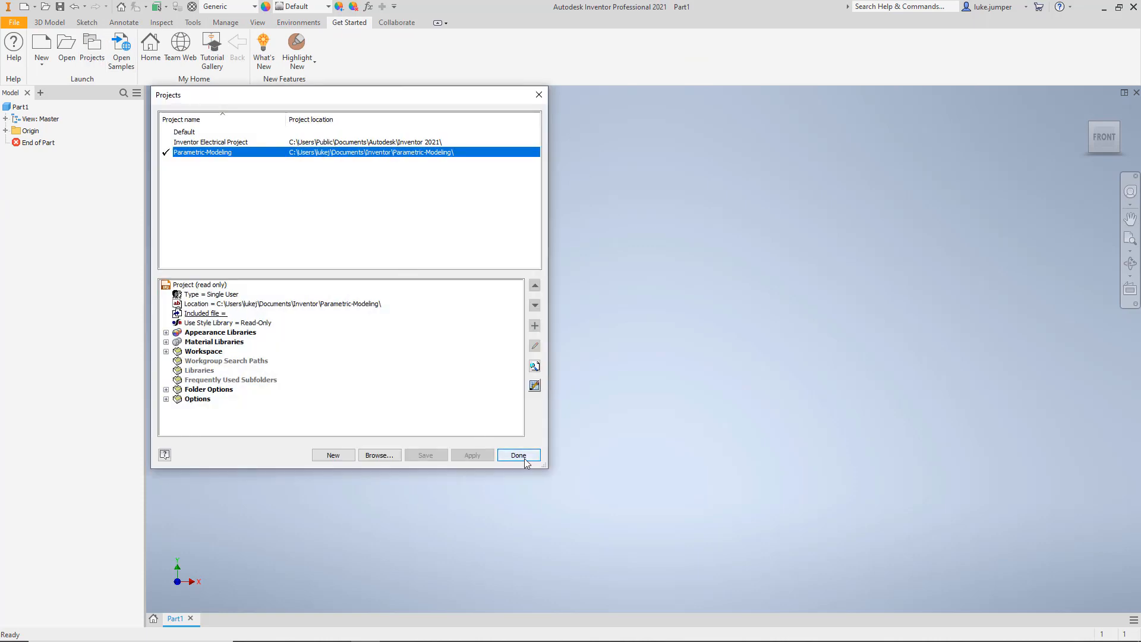
# - Close the Projects dialog with Parametric-Modeling as the active project
pyautogui.click(518, 455)
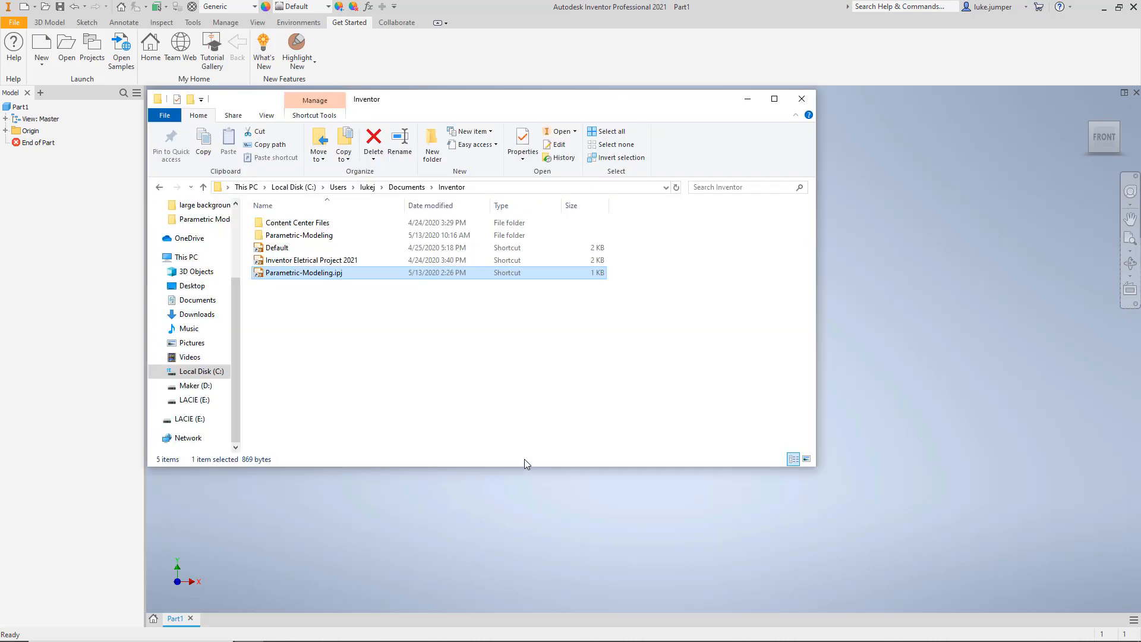
# - View Parametric-Modeling.ipj's XML in Notepad, close it, and open Inventor's File menu
pyautogui.rightClick(301, 272)
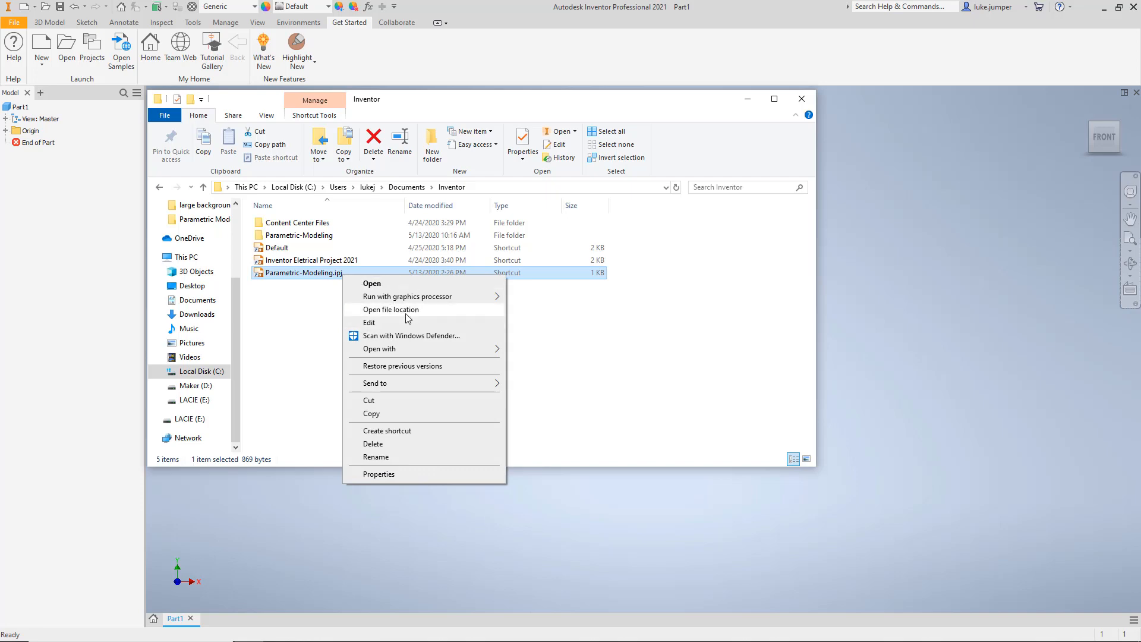
pyautogui.click(369, 321)
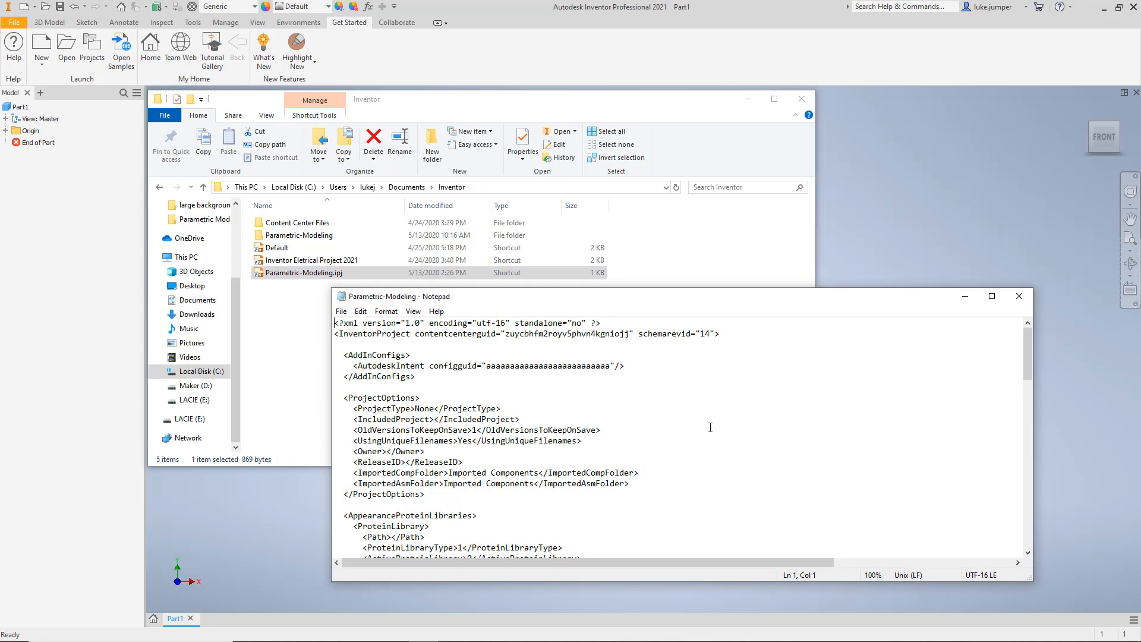
pyautogui.click(801, 98)
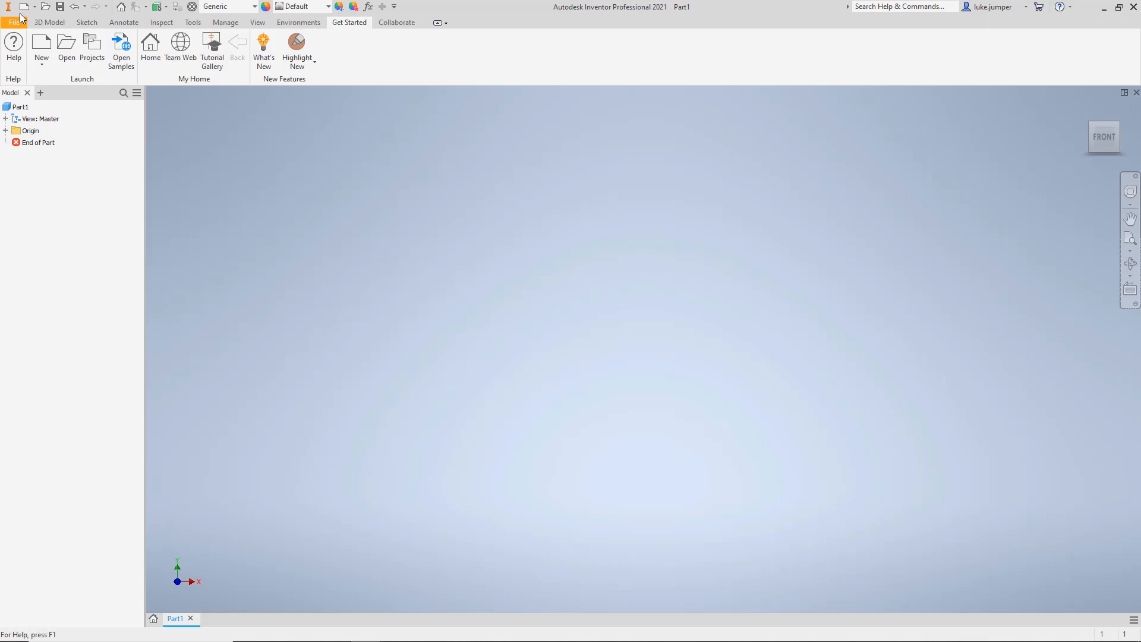
pyautogui.click(13, 22)
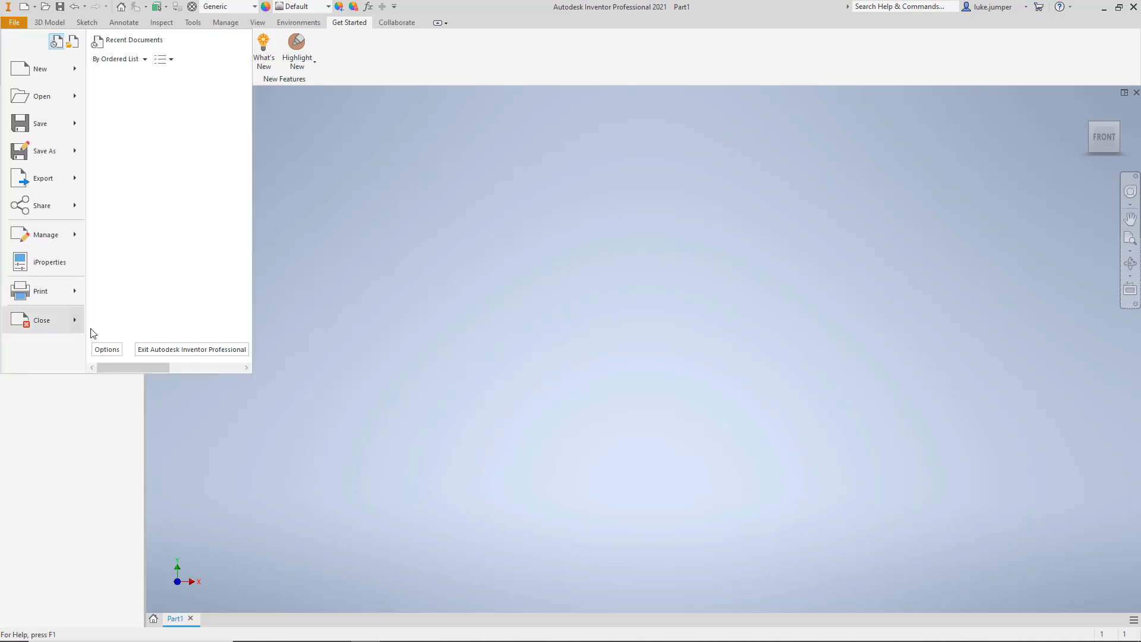